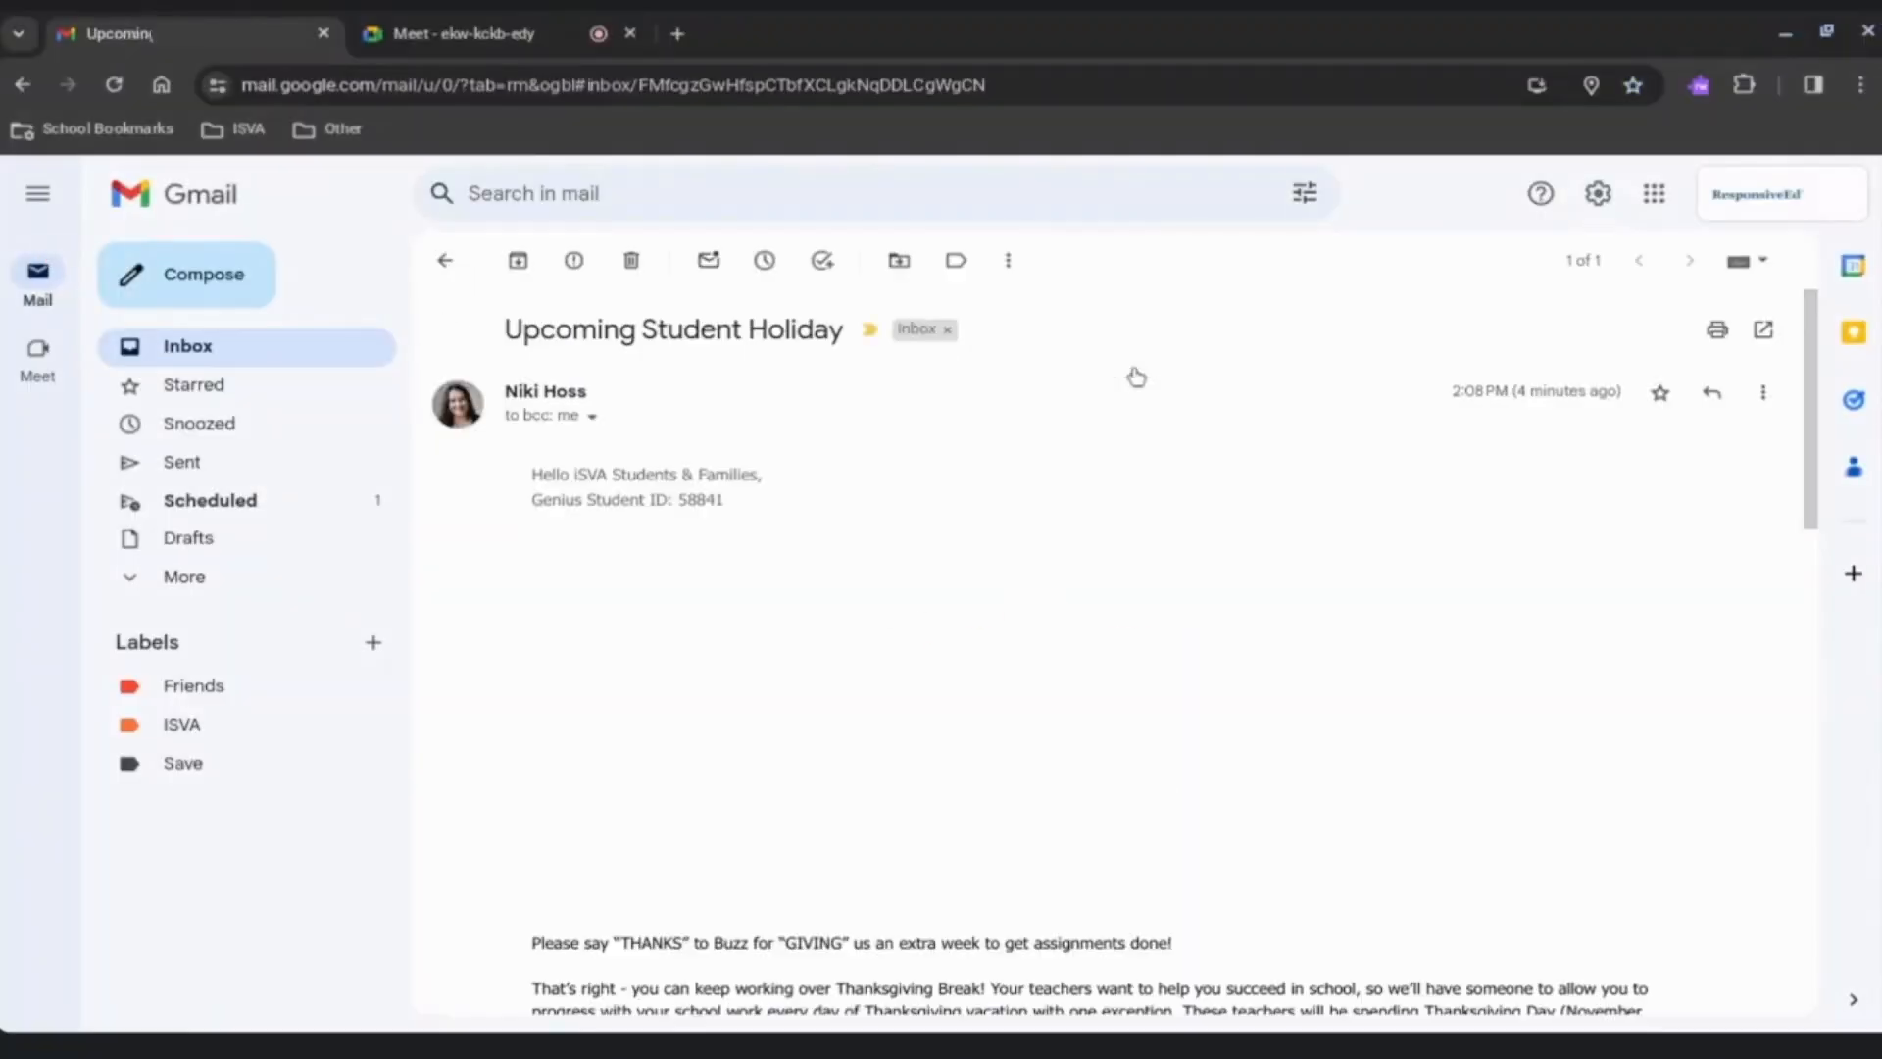
Open the Thanksgiving Break 2023 Progression Request form from the email link and scroll its instructions
scroll(down, 3)
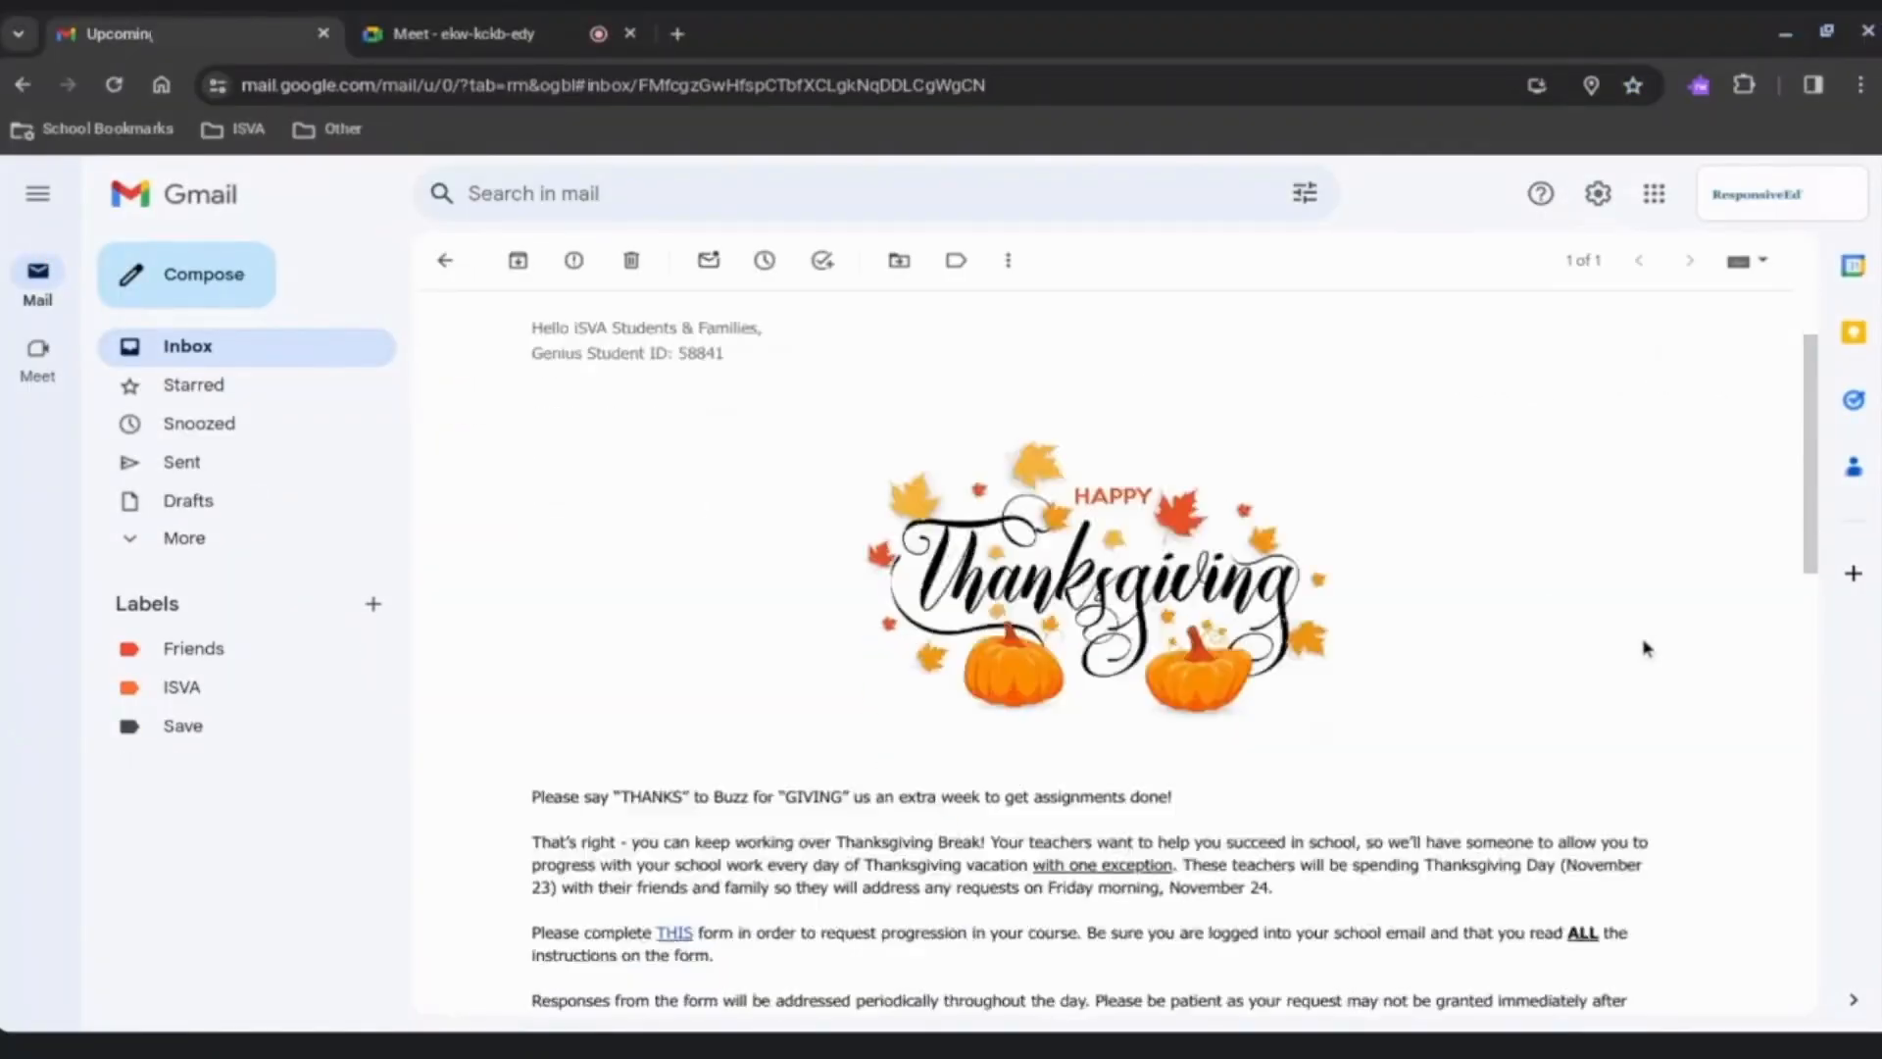
scroll(down, 3)
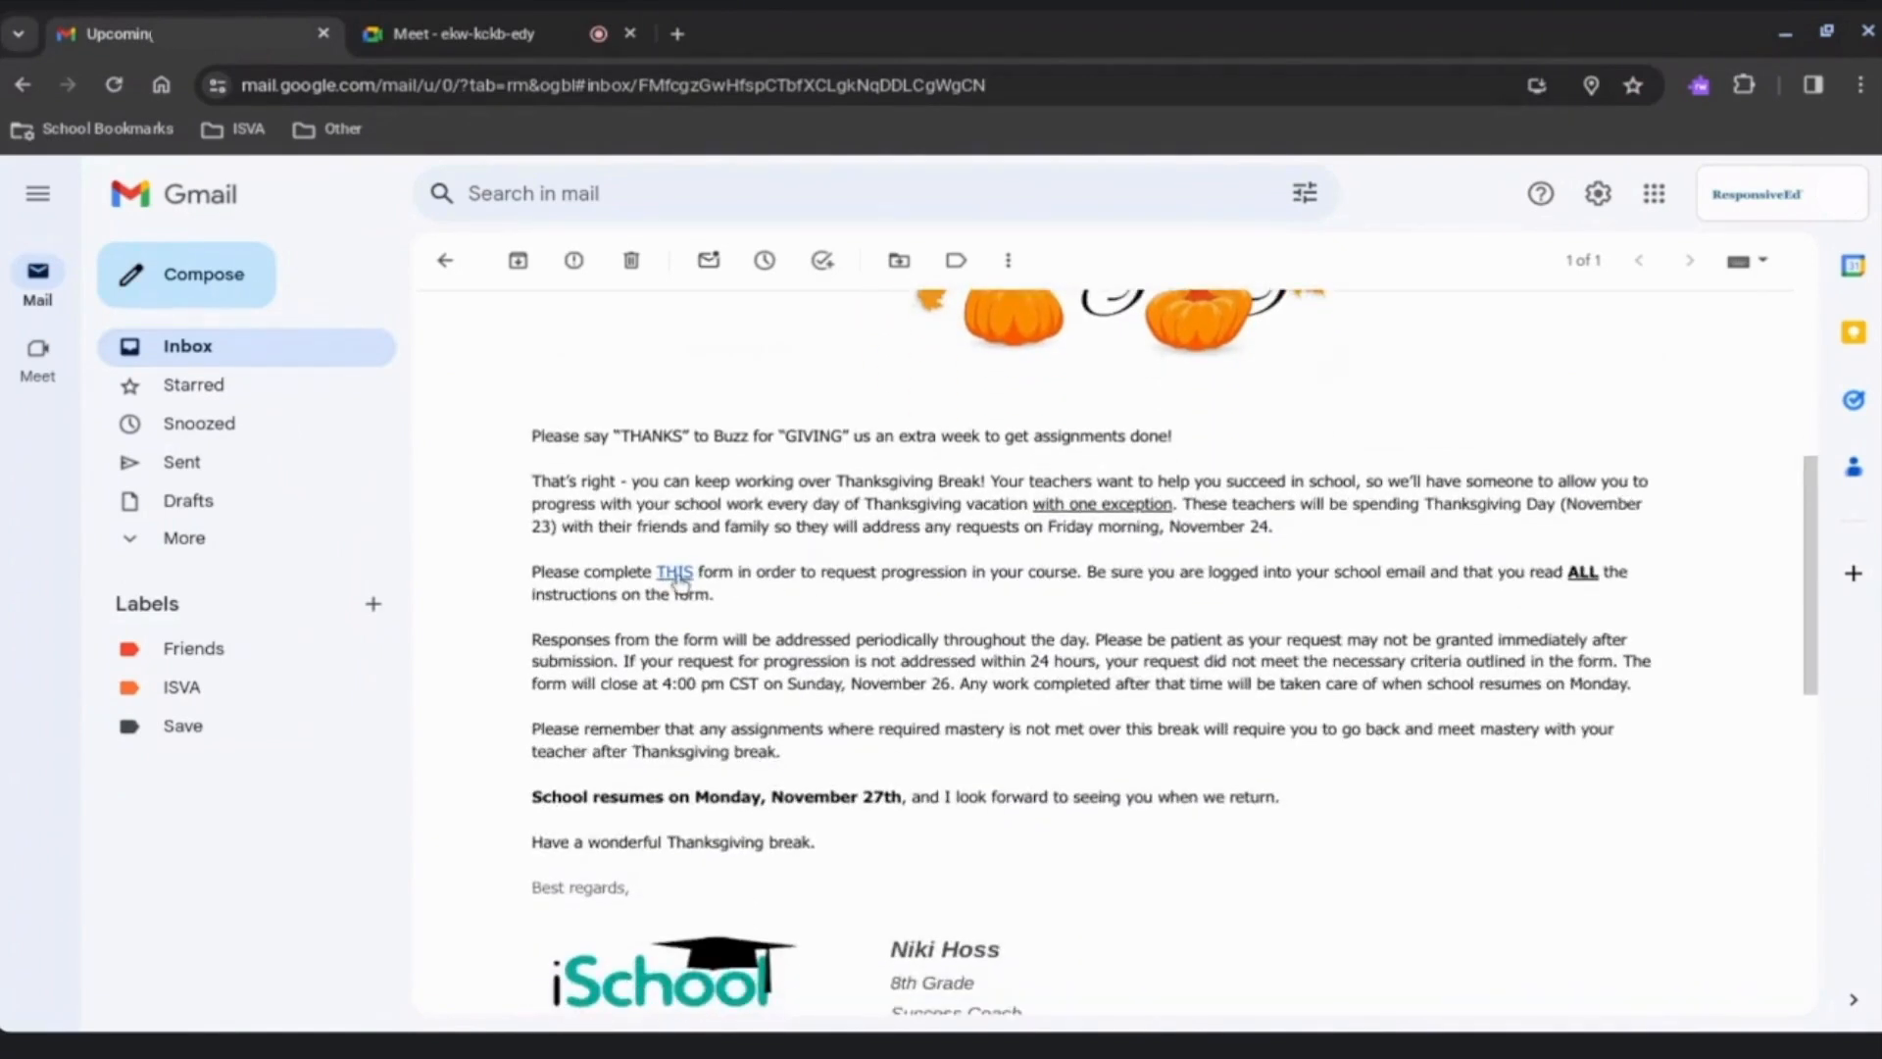
click(673, 572)
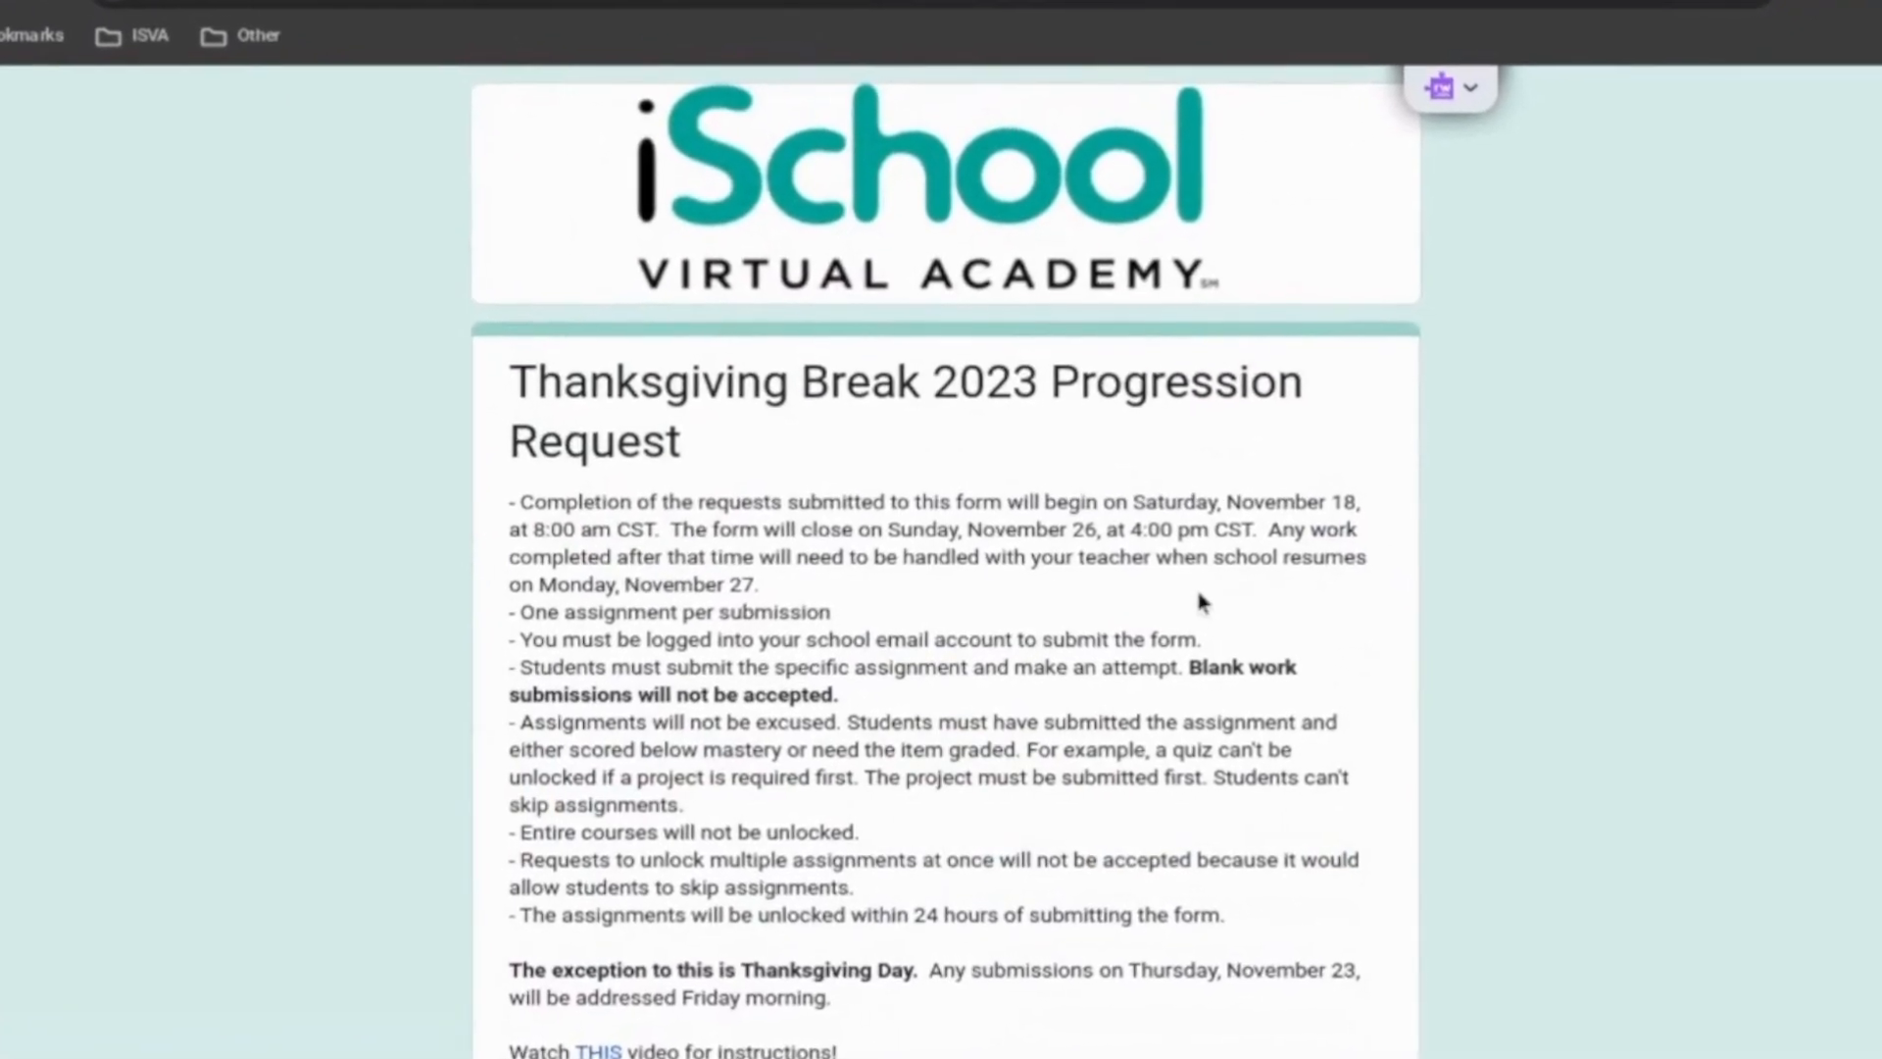
scroll(down, 3)
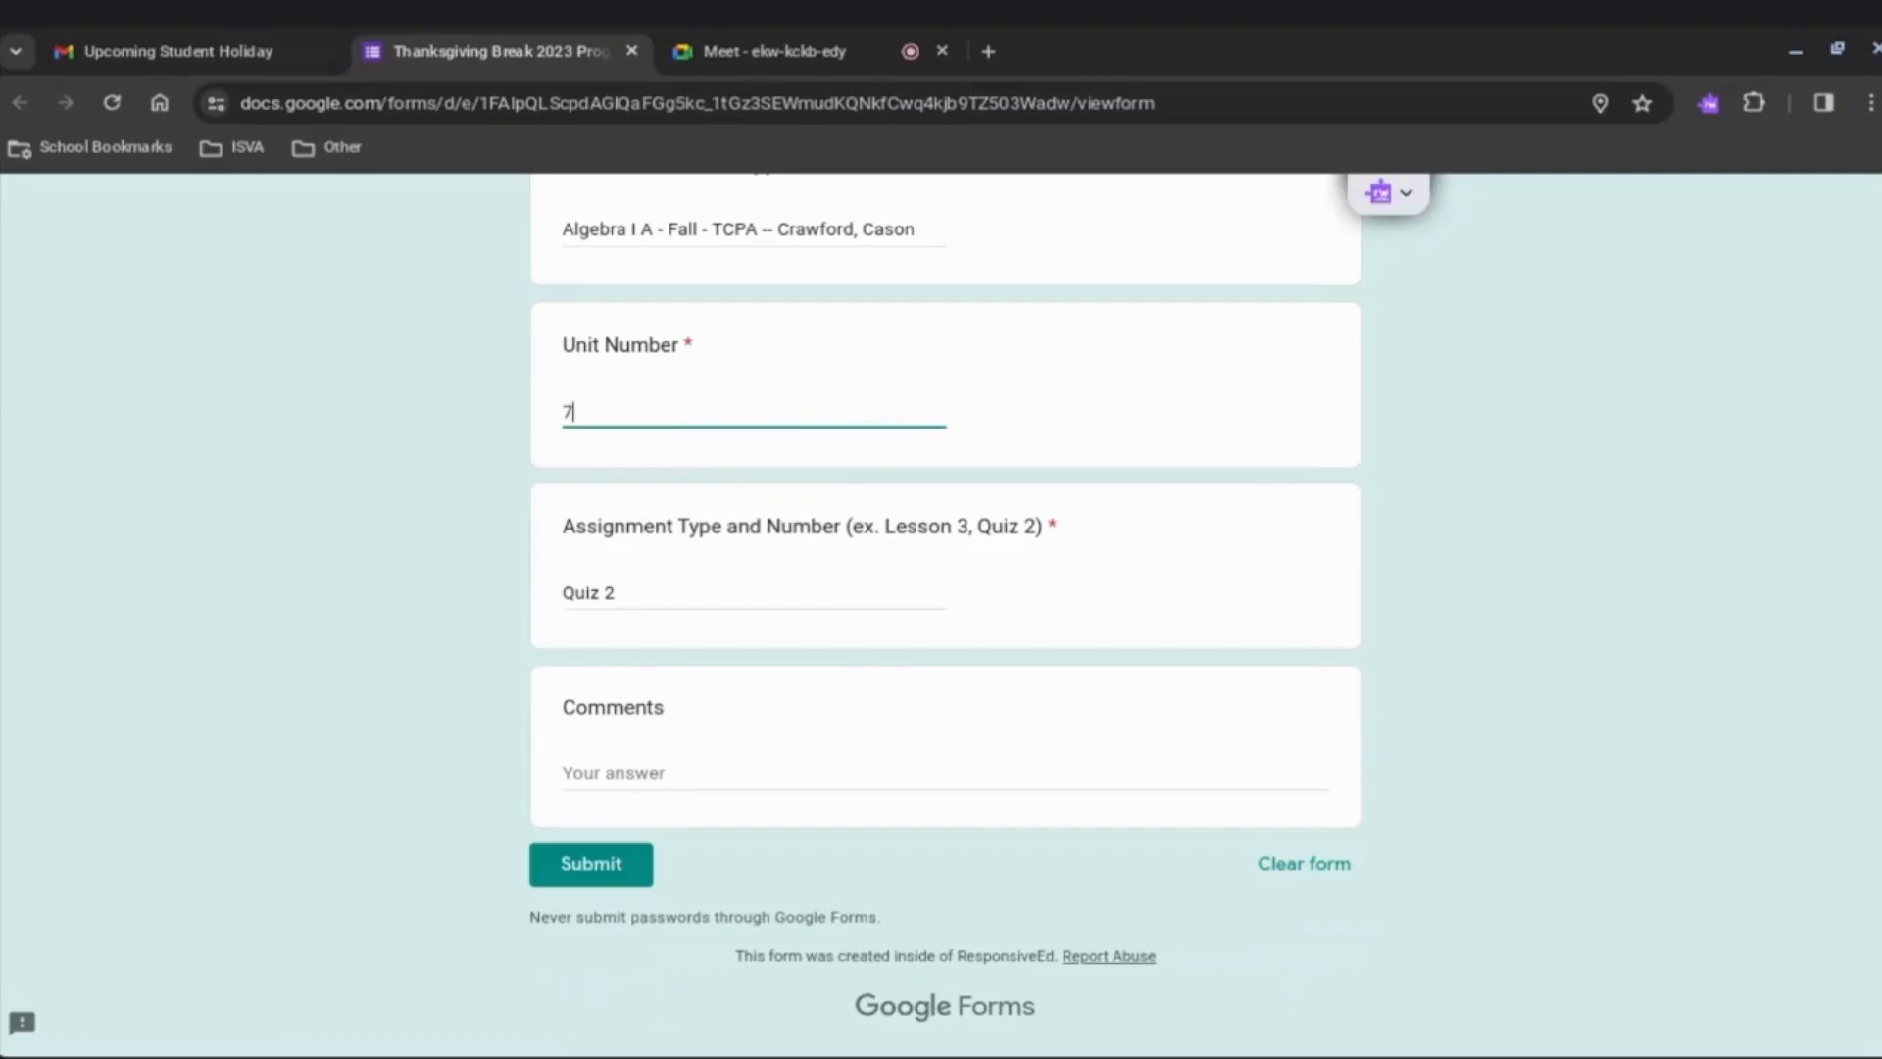
Fill in the Algebra I A course, Unit 7 and Quiz 2 answers
click(753, 592)
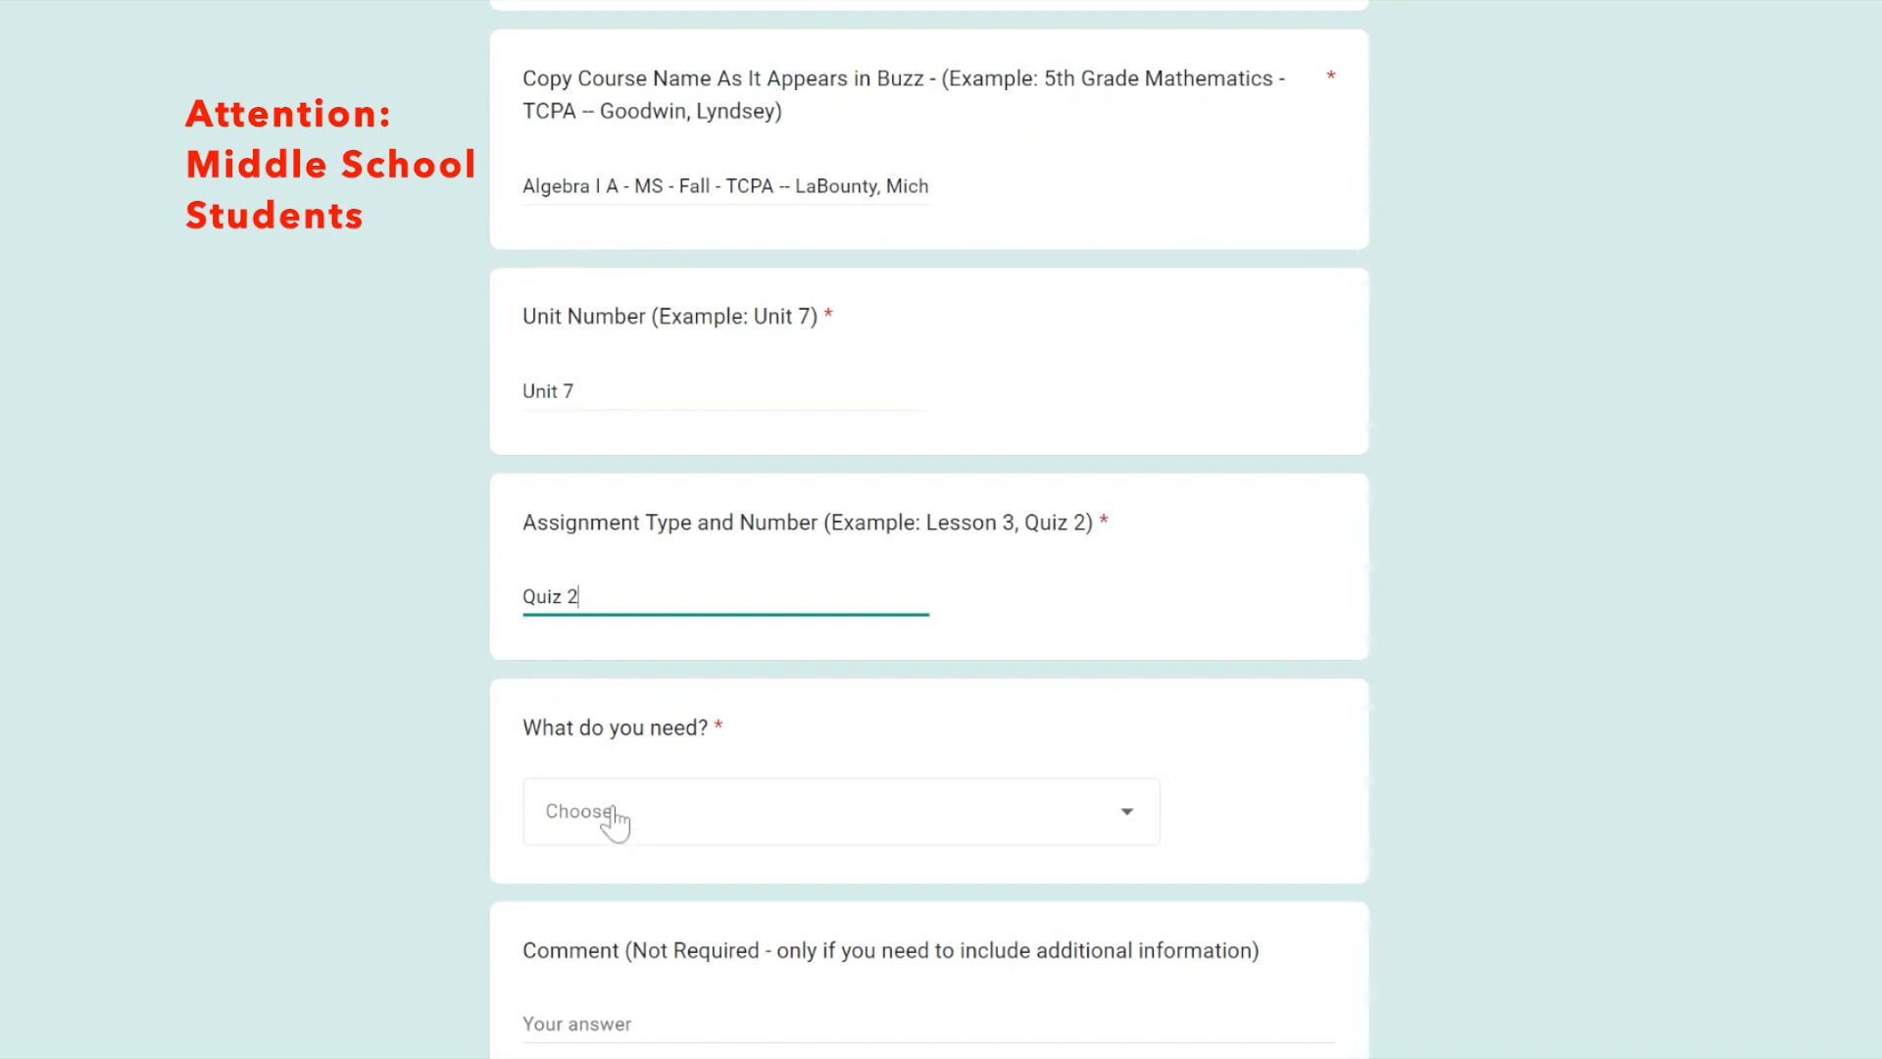
Expand the 'What do you need?' dropdown to list its four request options
click(840, 811)
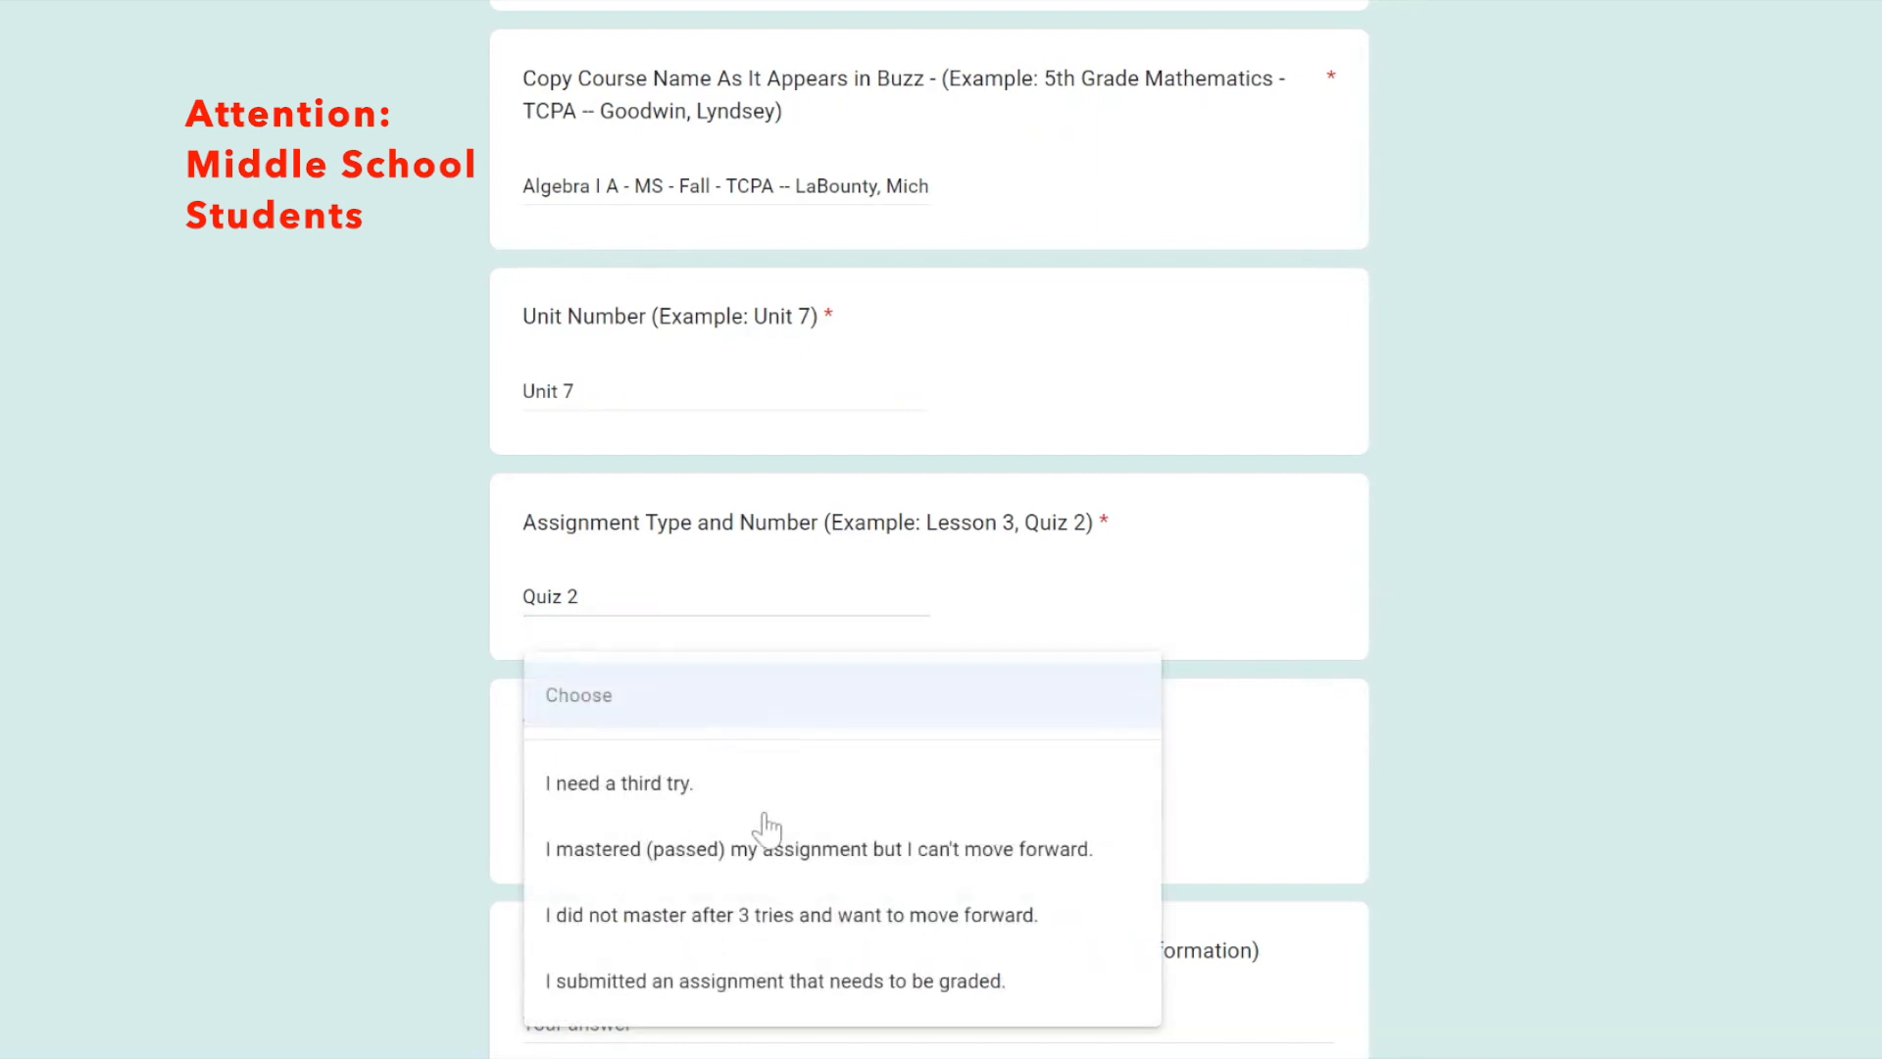
mouse_move(734, 828)
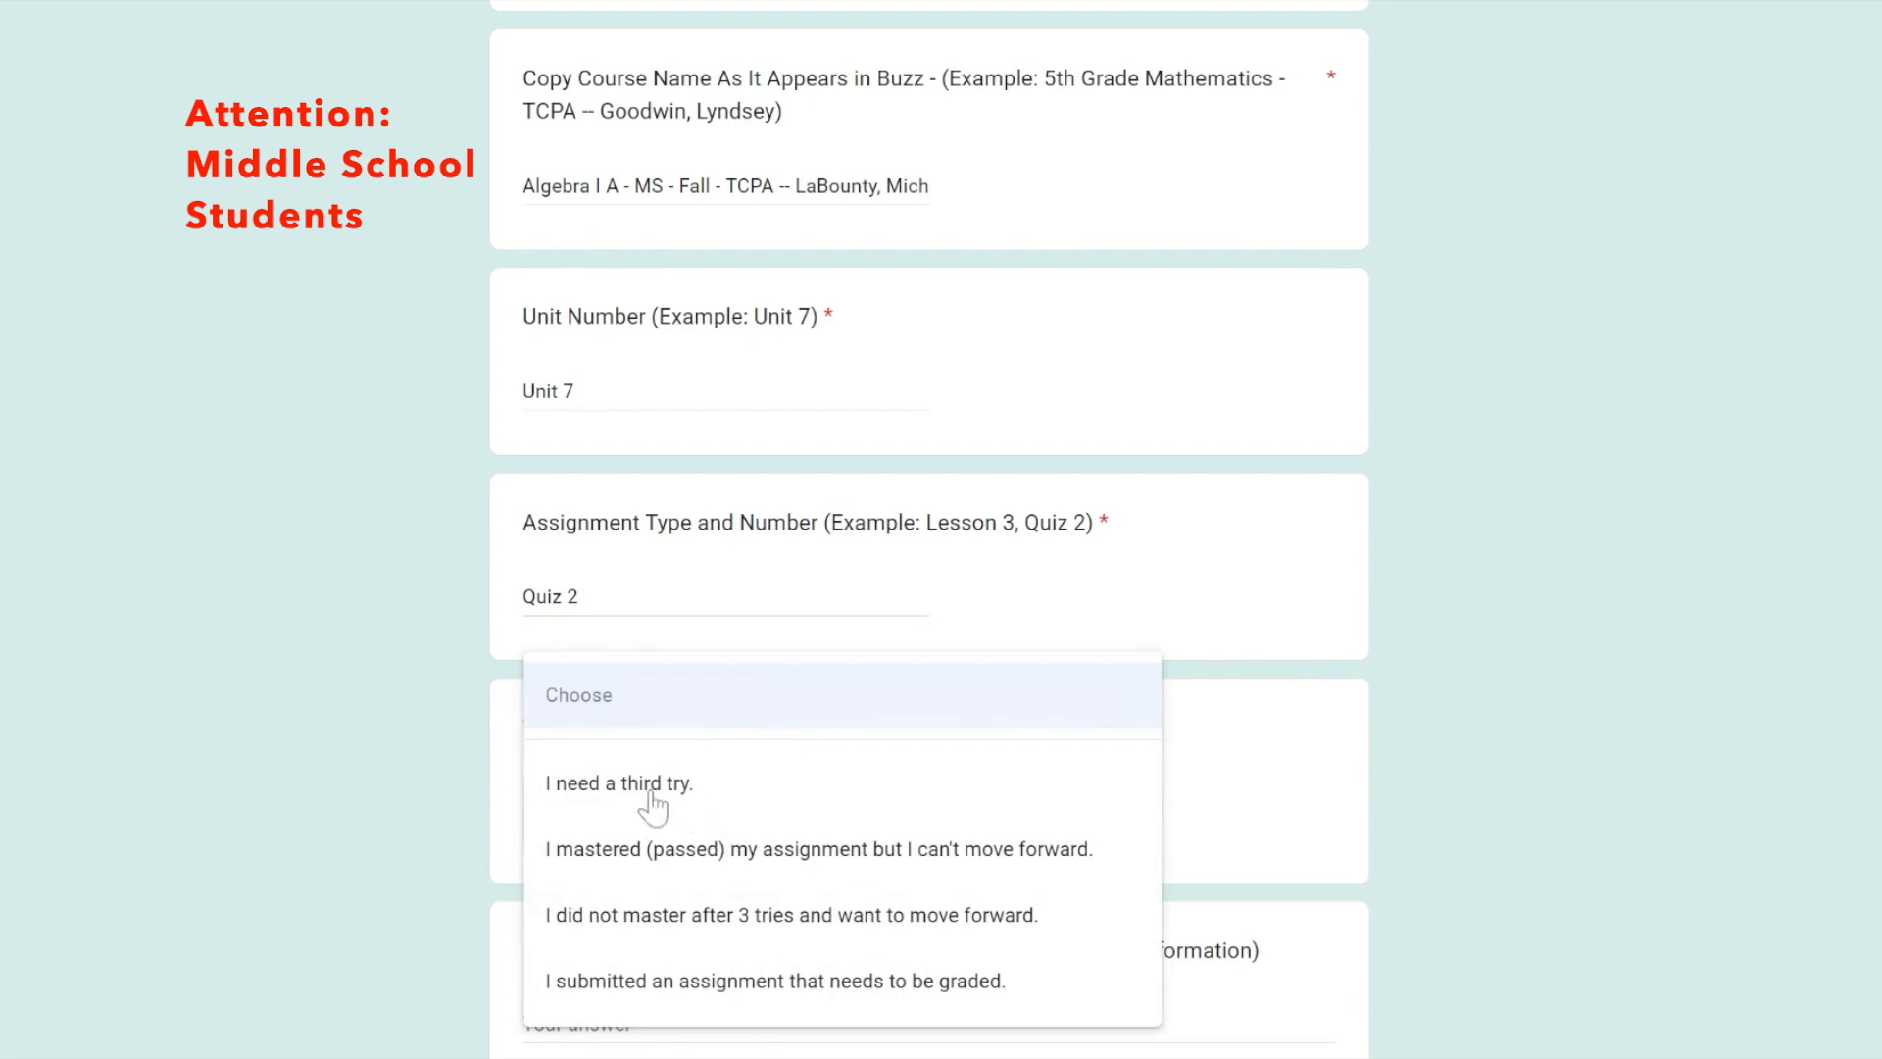
mouse_move(648, 808)
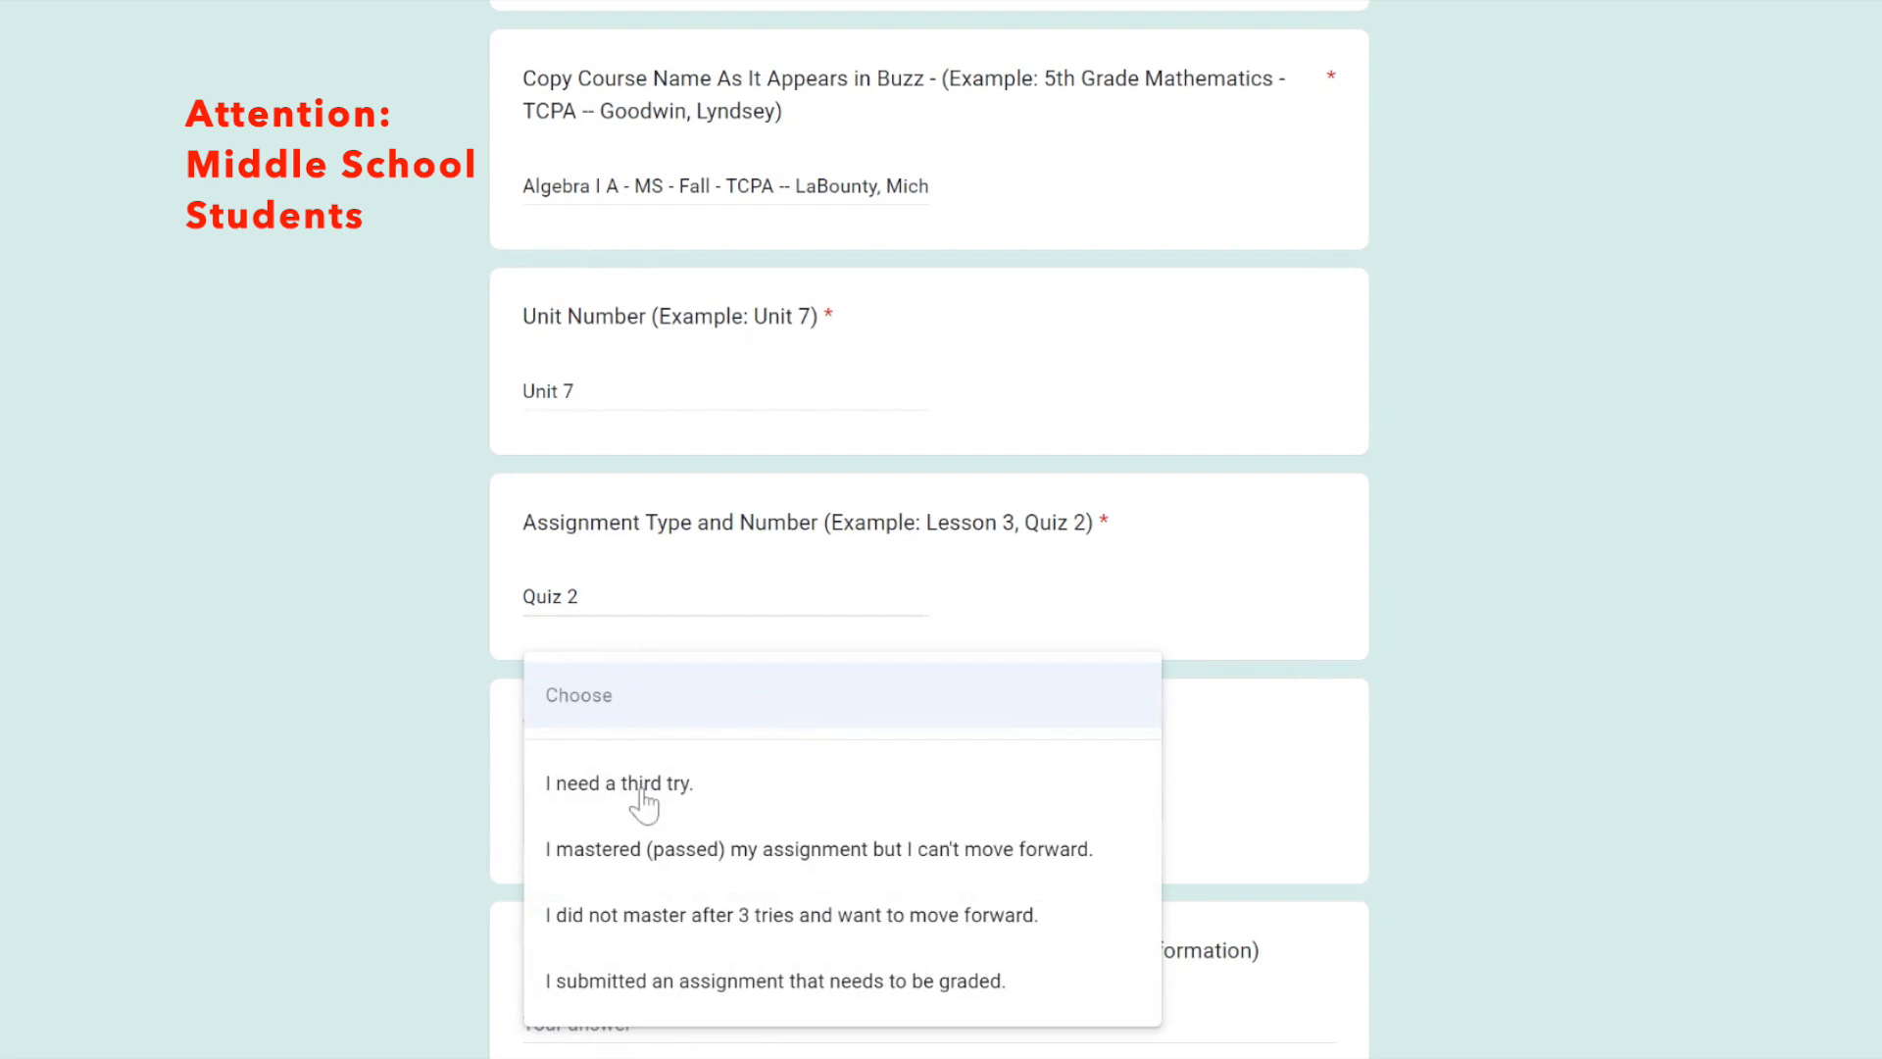